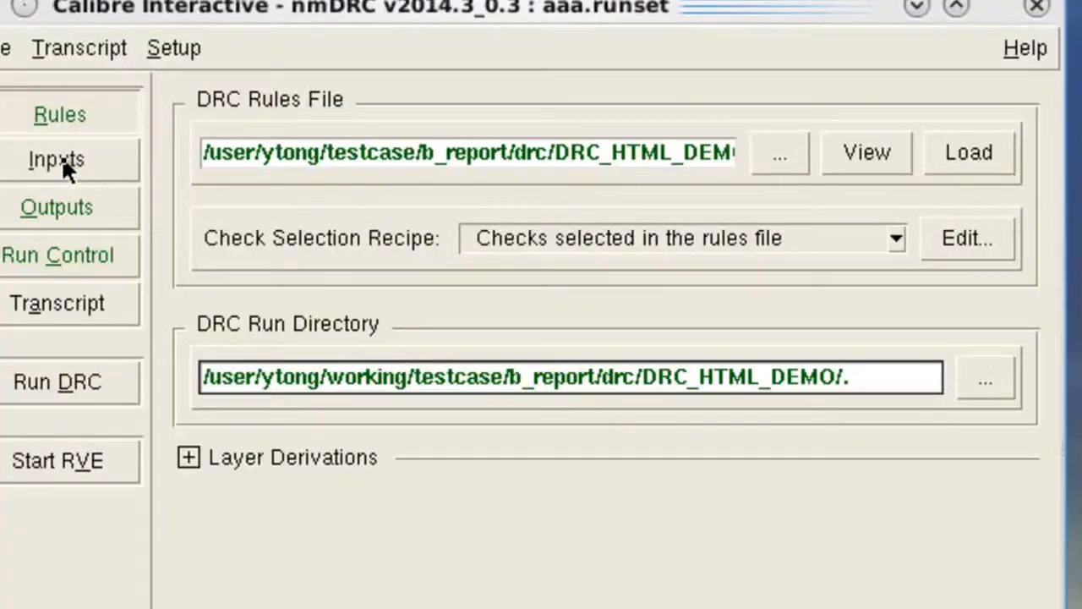
mouse_move(61, 193)
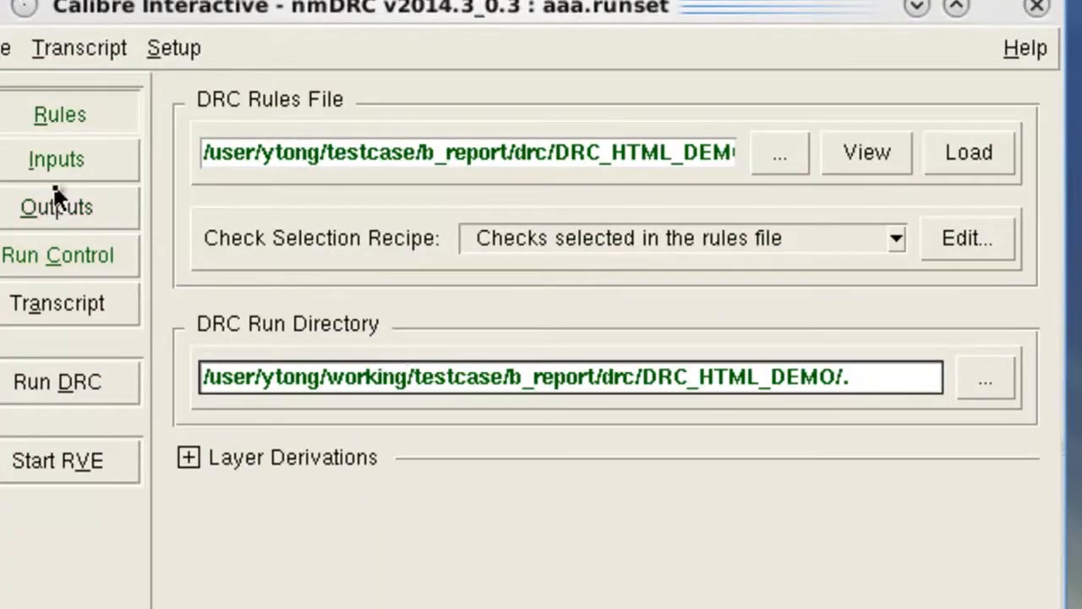
- Enable 'Create CTO file' in the DRC Results Database output settings
left_click(57, 206)
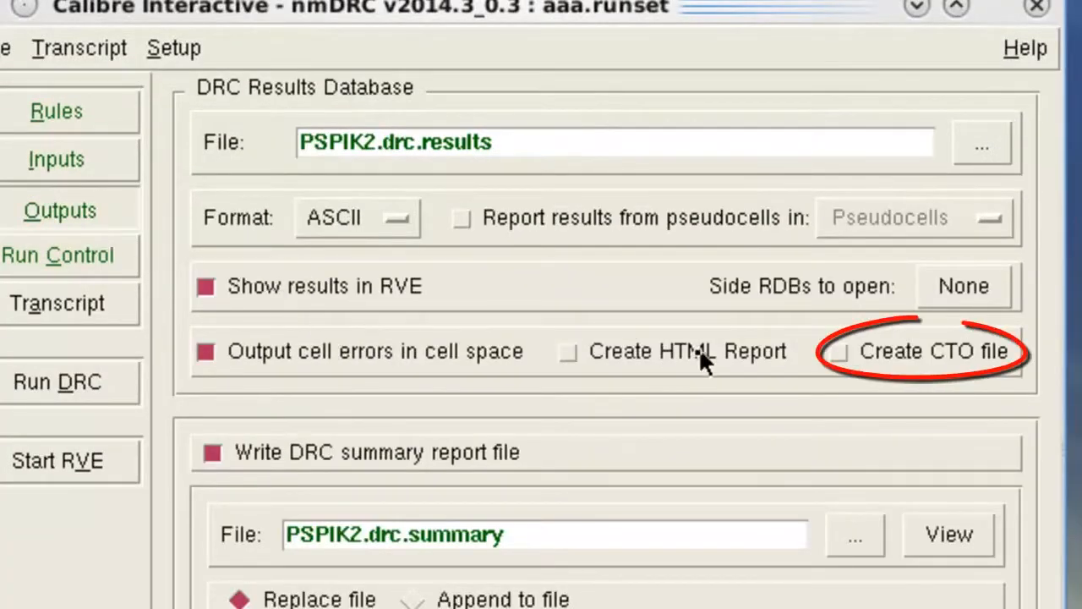
left_click(839, 353)
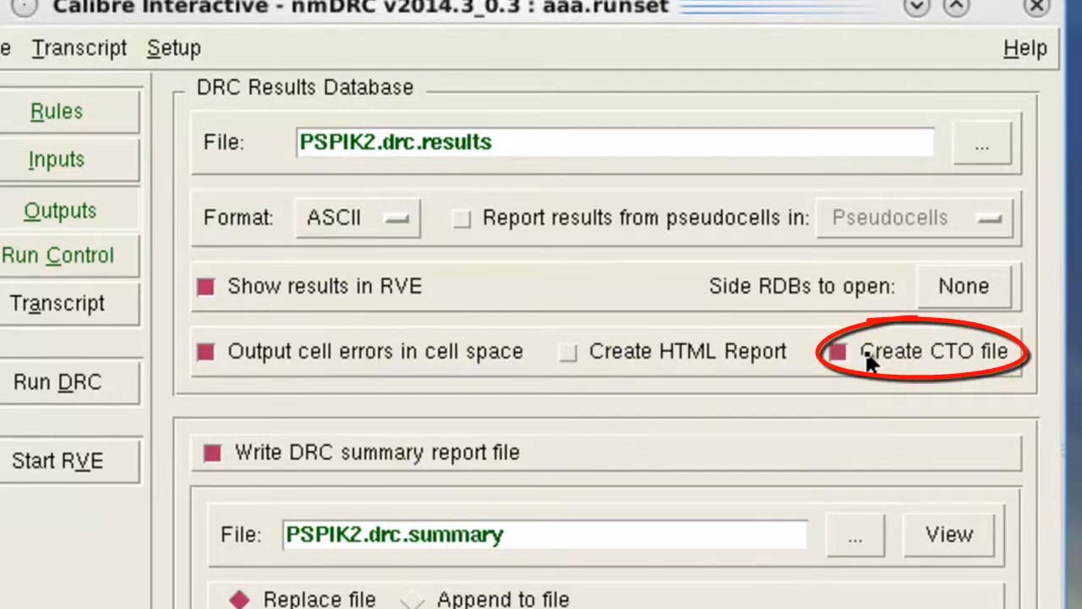
mouse_move(888, 366)
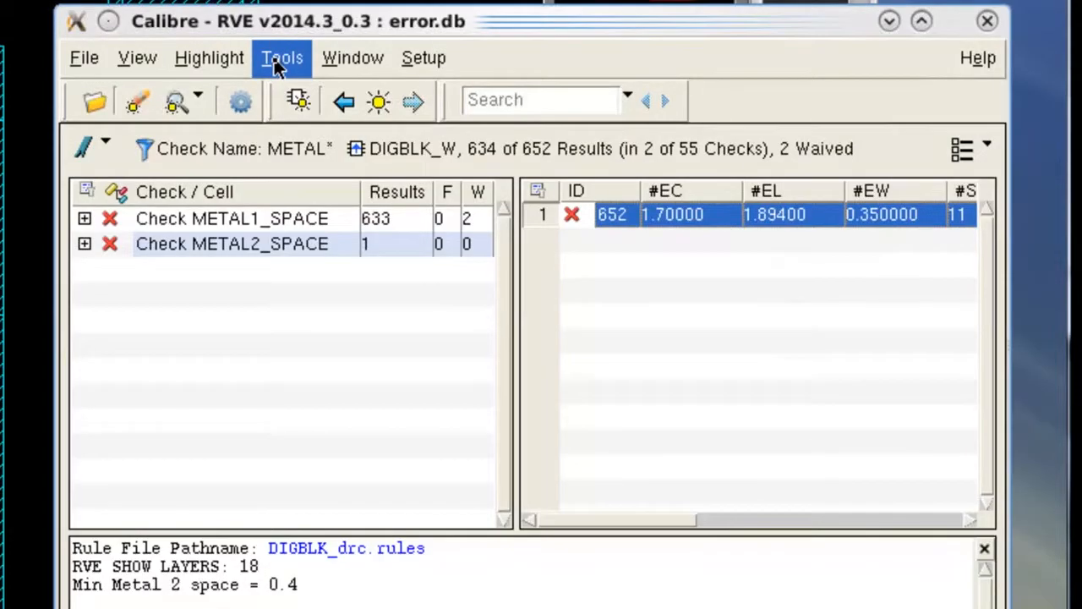
- Start Create CTO File for error.db and review the DIGBLK_drc.rules rules file path
left_click(281, 57)
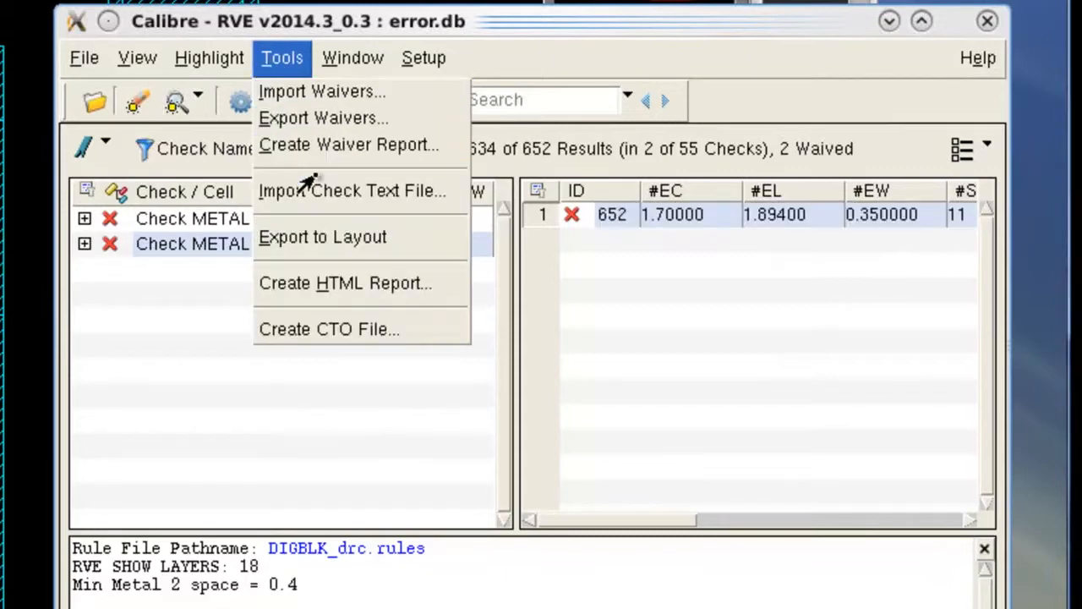
left_click(321, 328)
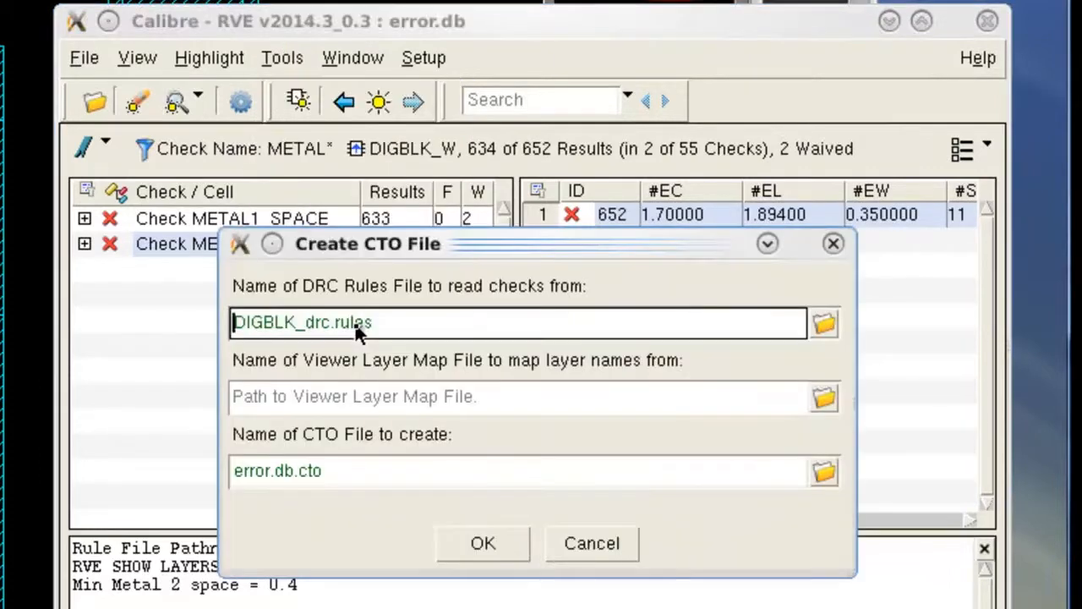
mouse_move(710, 341)
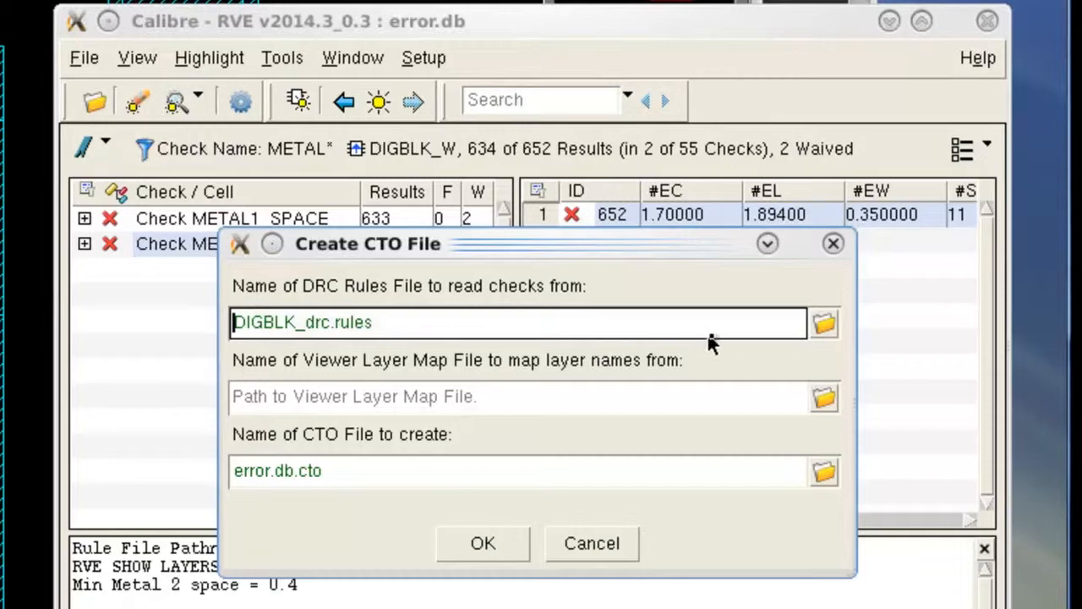
left_click(824, 325)
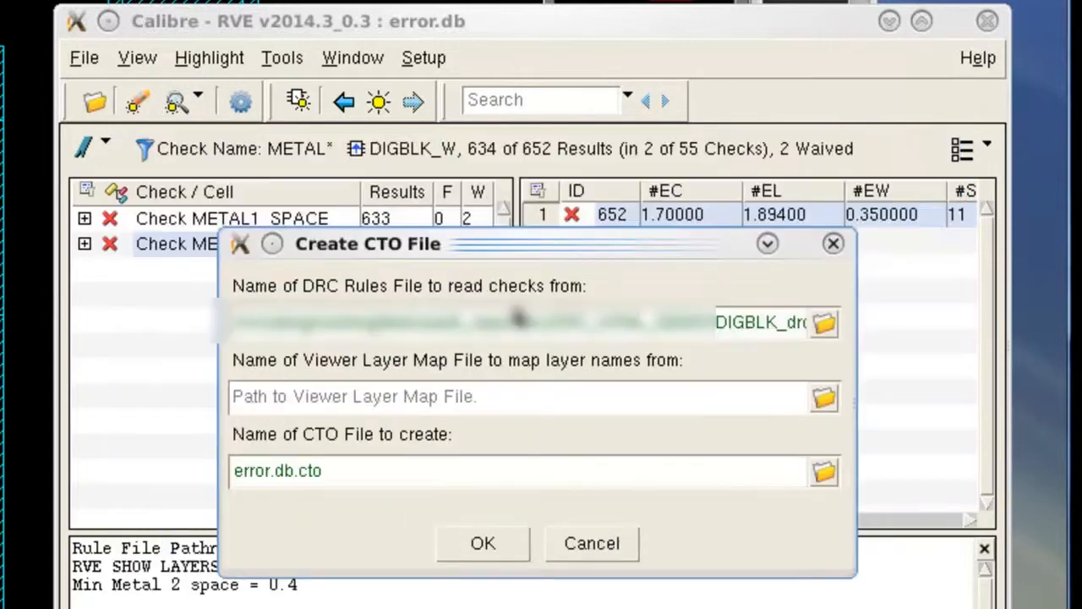
mouse_move(454, 433)
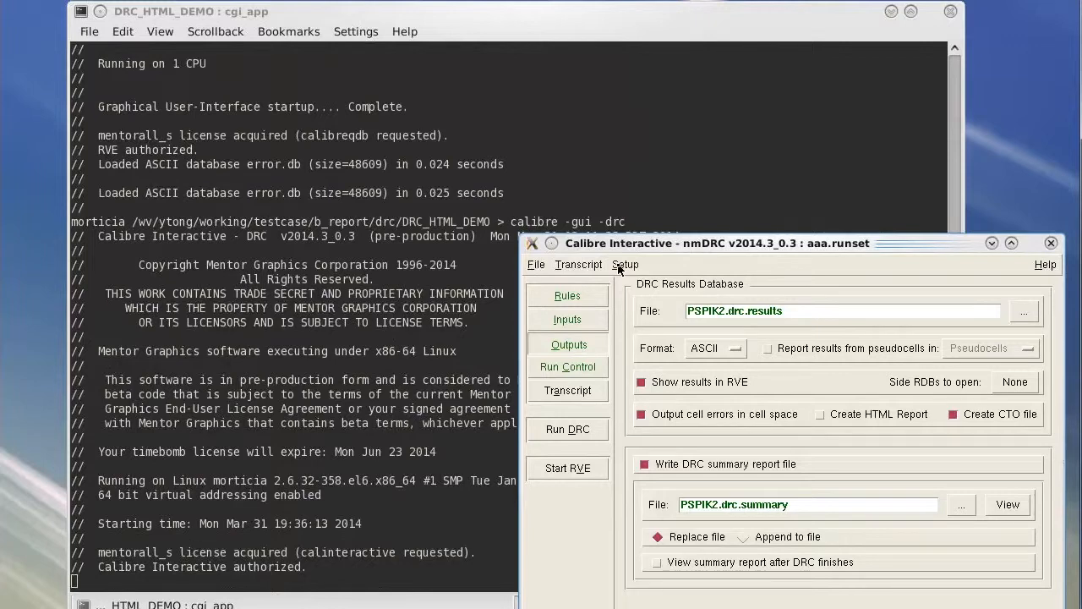
- Show the CTO File preferences with the empty Viewer Layer Map File field
left_click(624, 264)
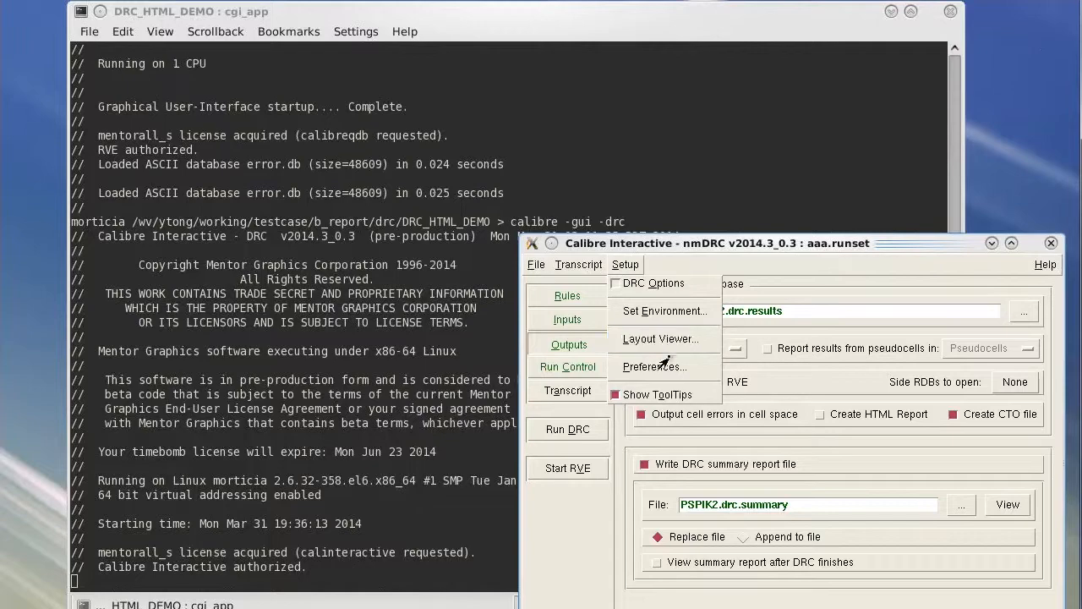
left_click(656, 367)
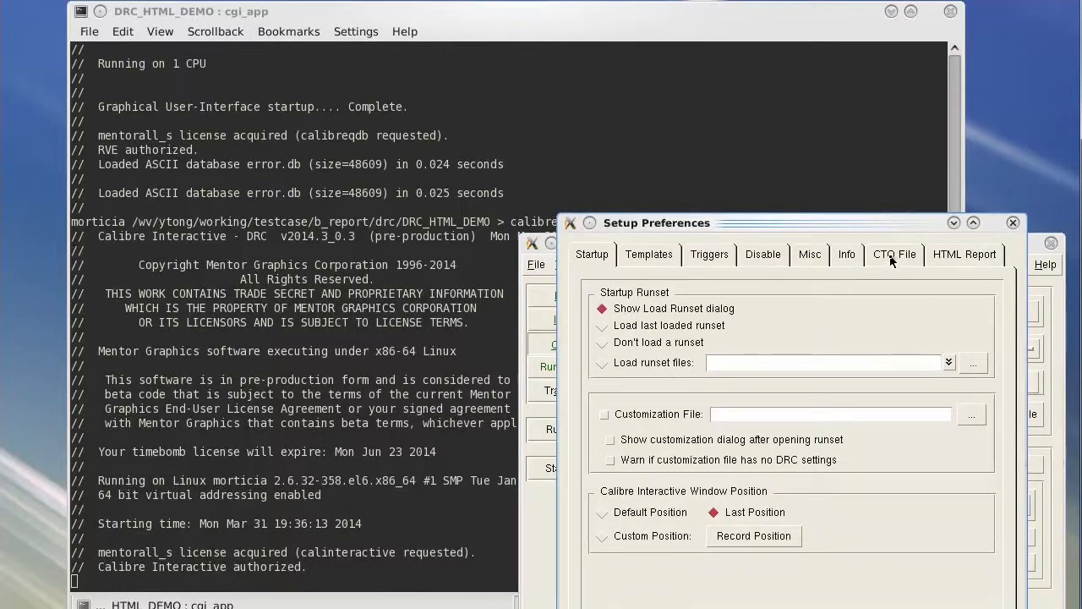
left_click(894, 253)
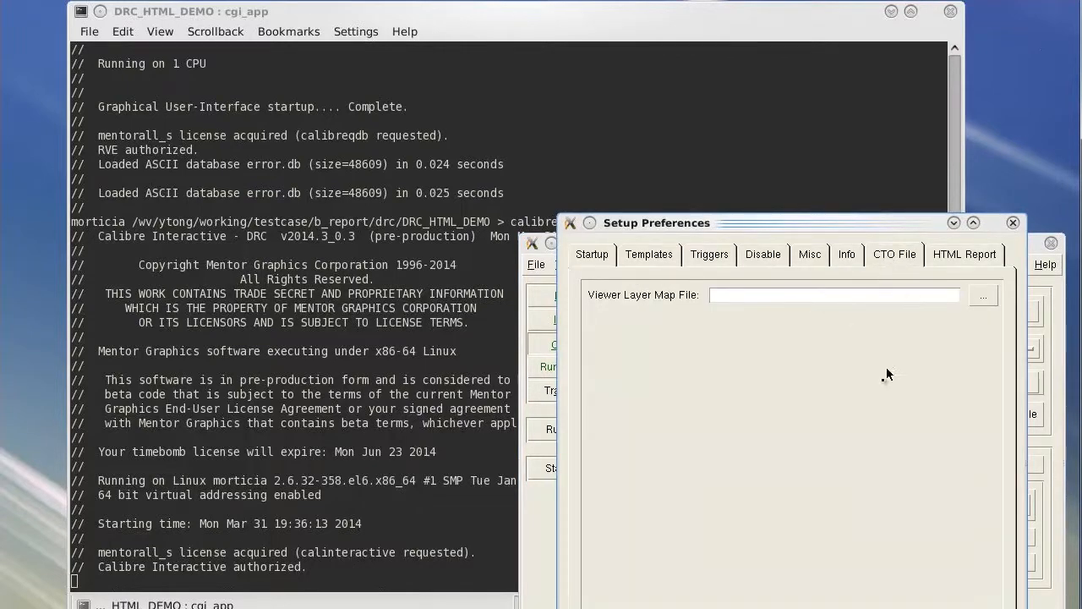